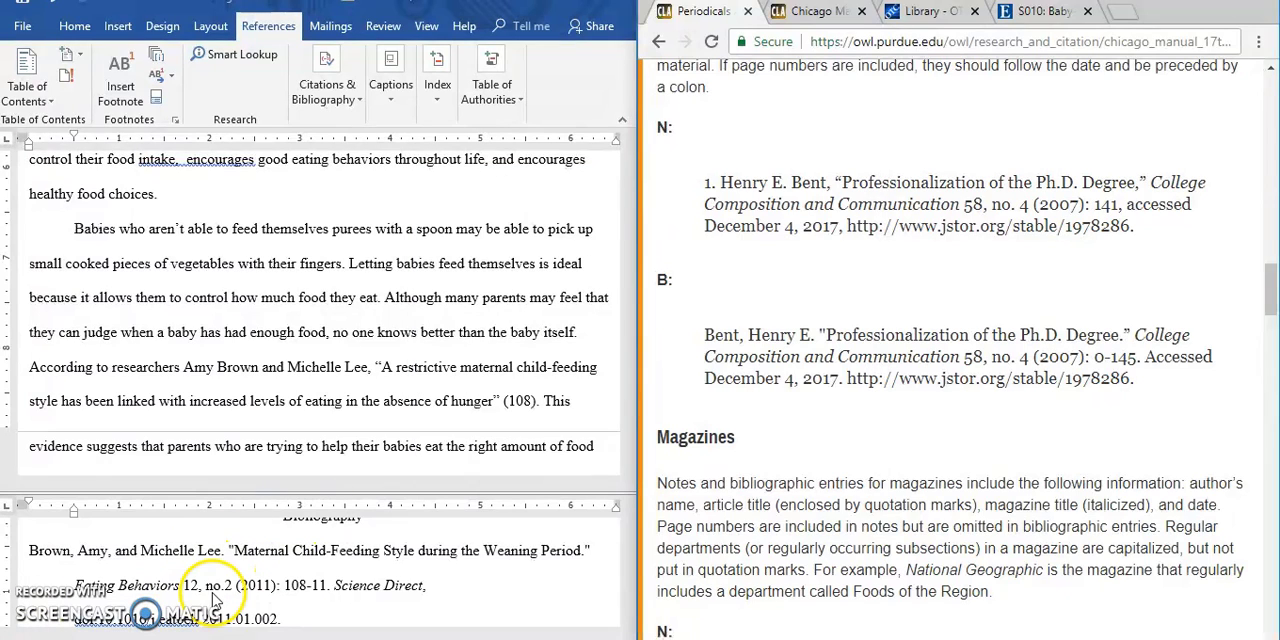
mouse_move(340, 404)
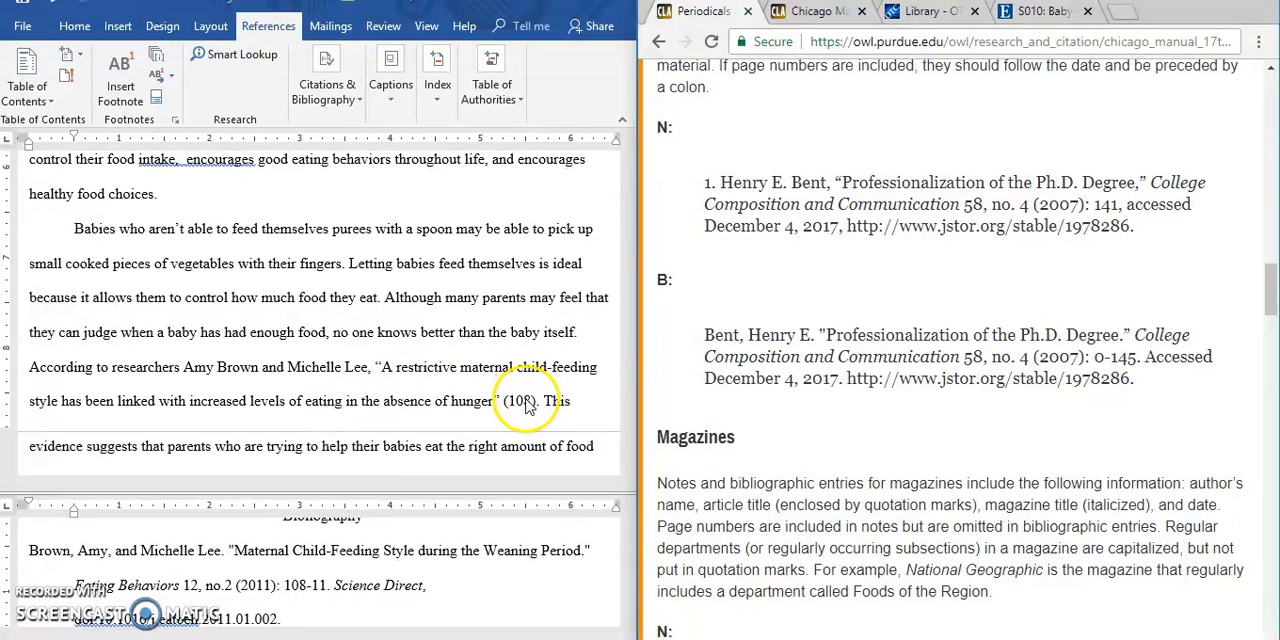
mouse_move(516, 542)
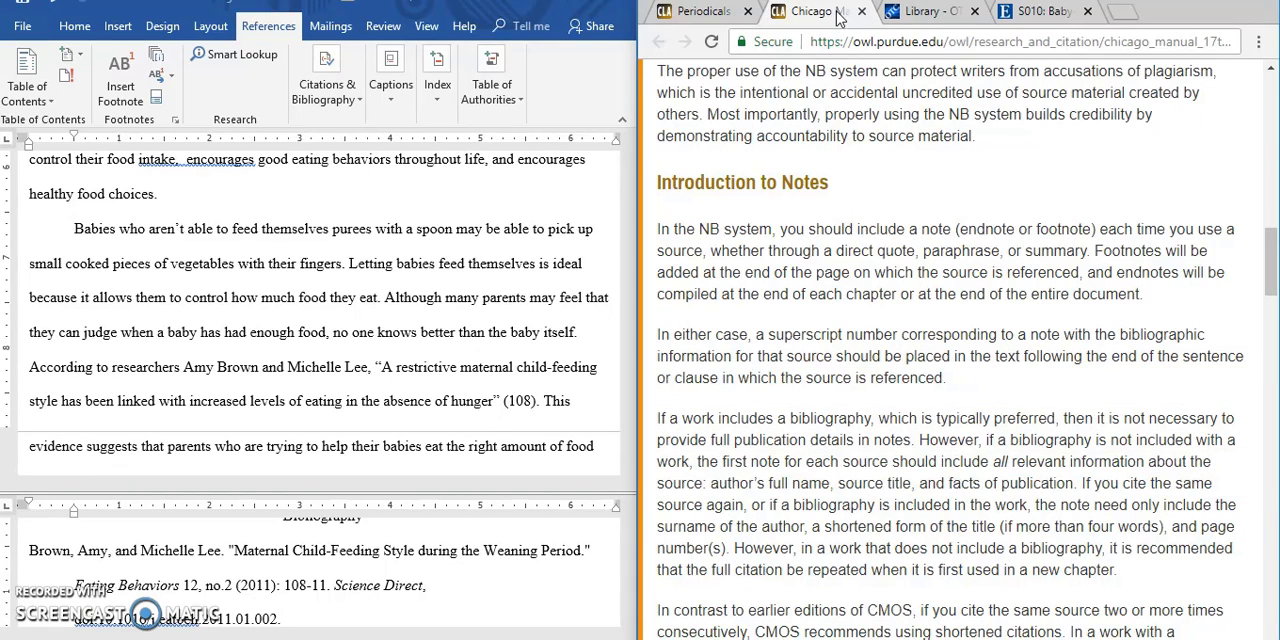
- Maximize the Word window so the essay fills the whole screen
drag(656, 490, 1244, 560)
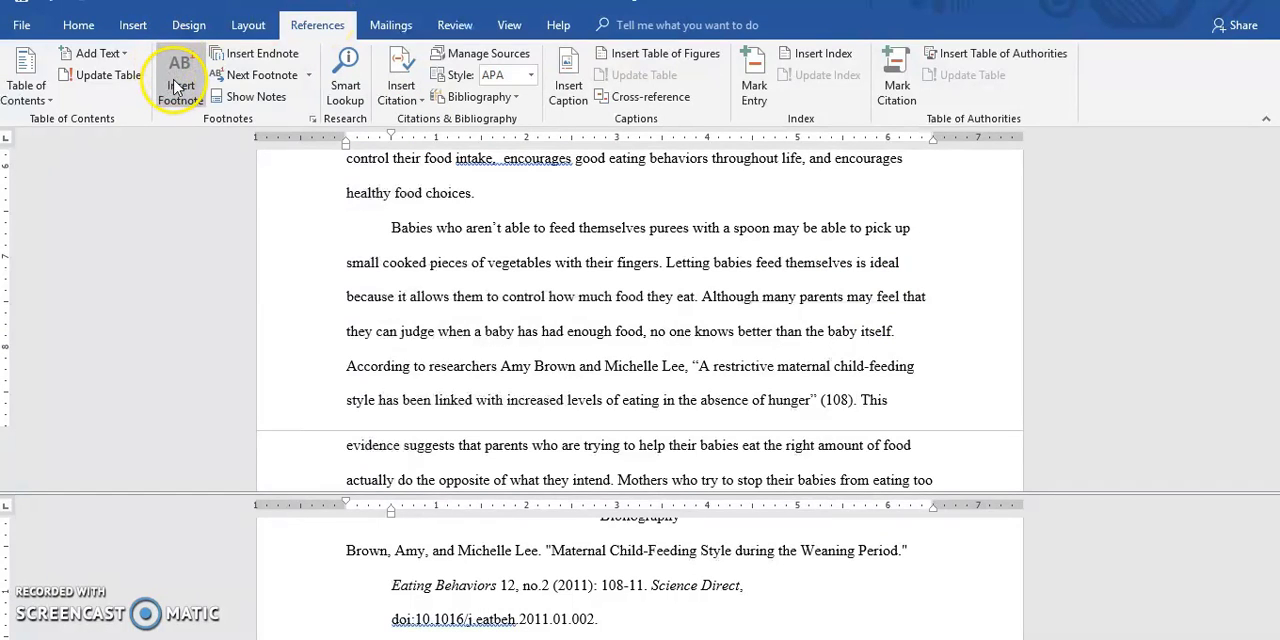
- Insert footnote 1 after the quote reading Brown and Lee, “Maternal Child-Feeding Style,” 108
click(180, 76)
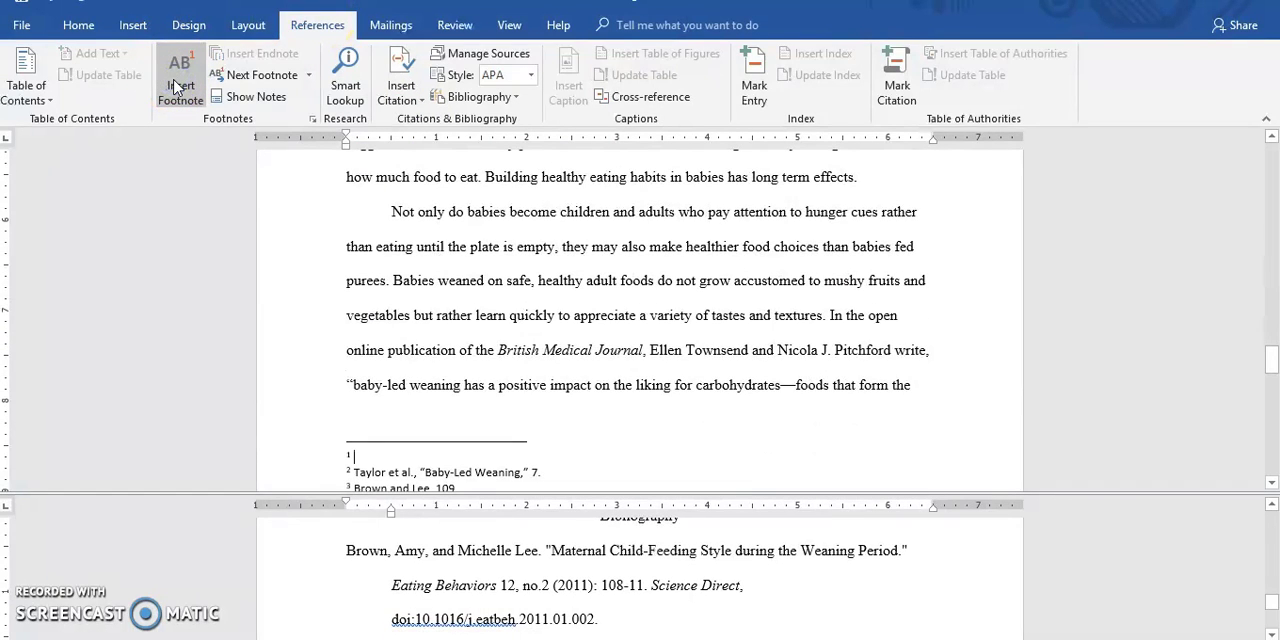
text(Brown and L)
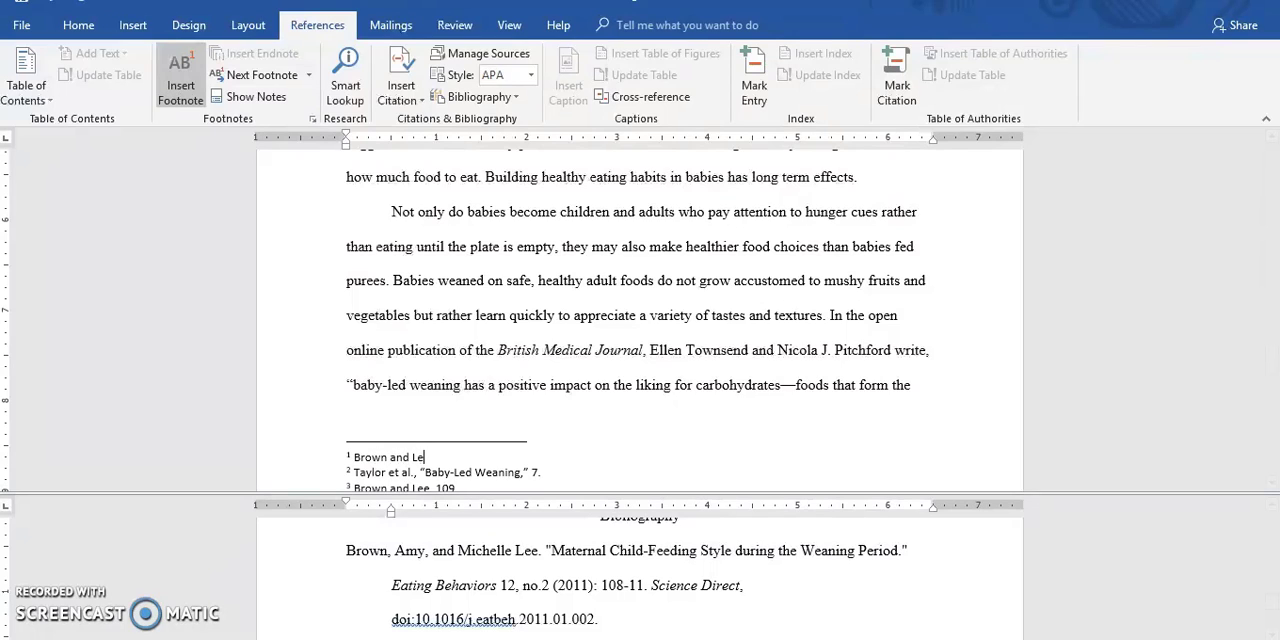
text(e, “)
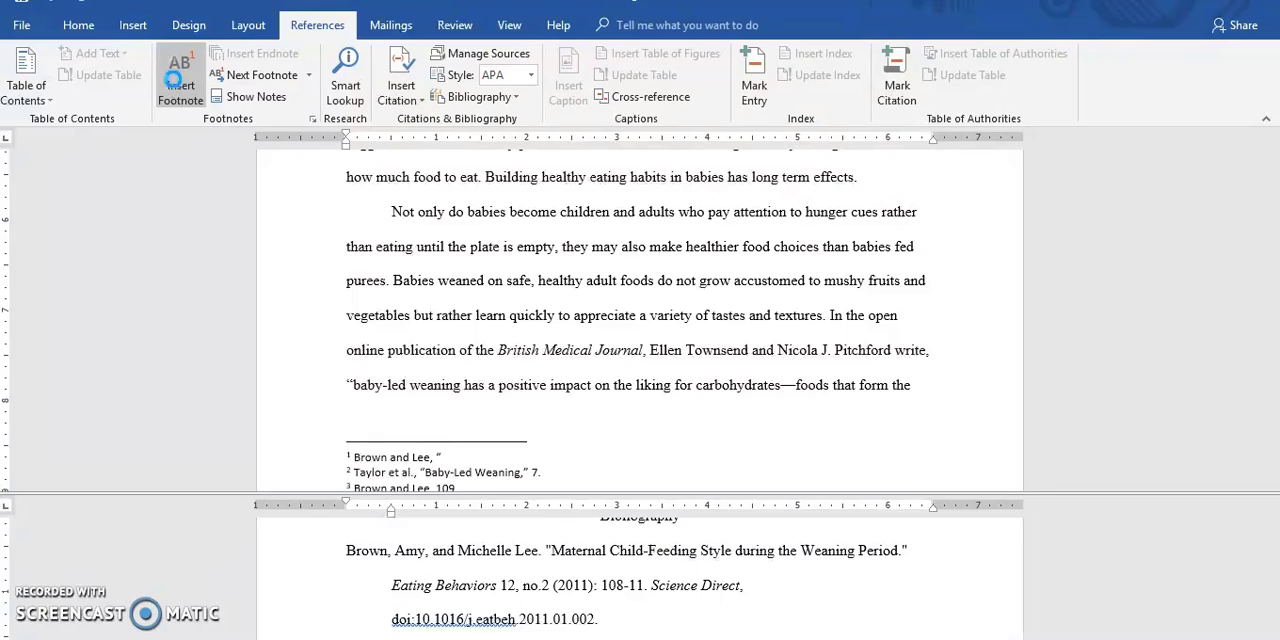
text(Maternal Child-Feeding Style,”)
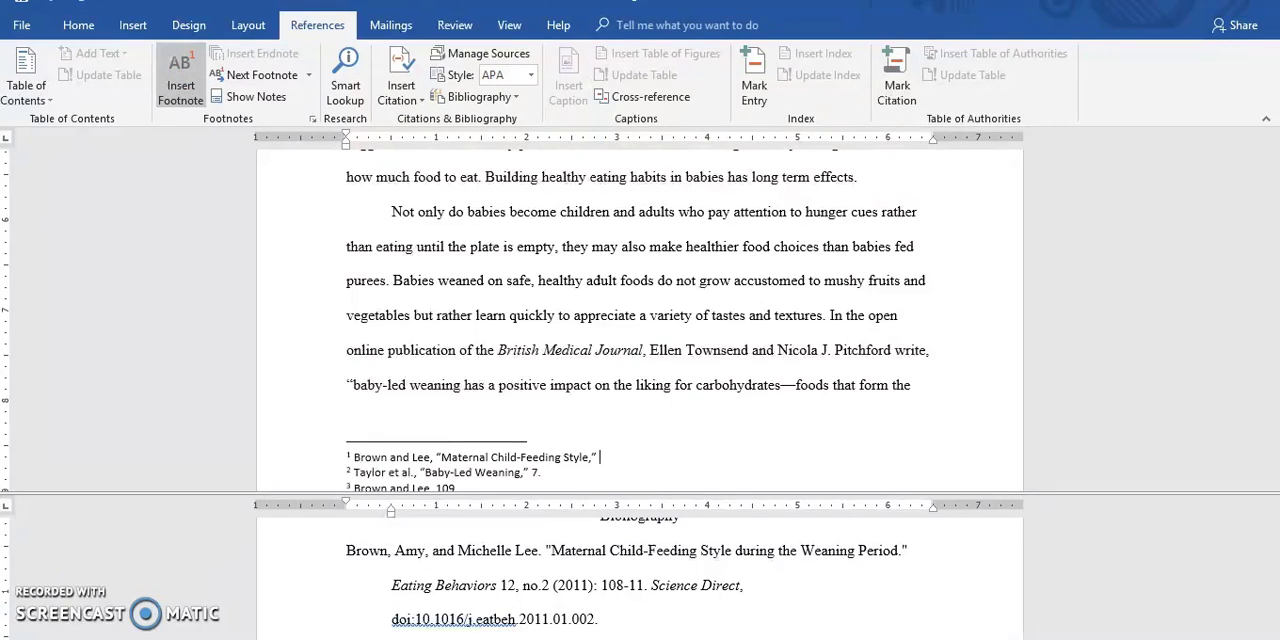
text(108.)
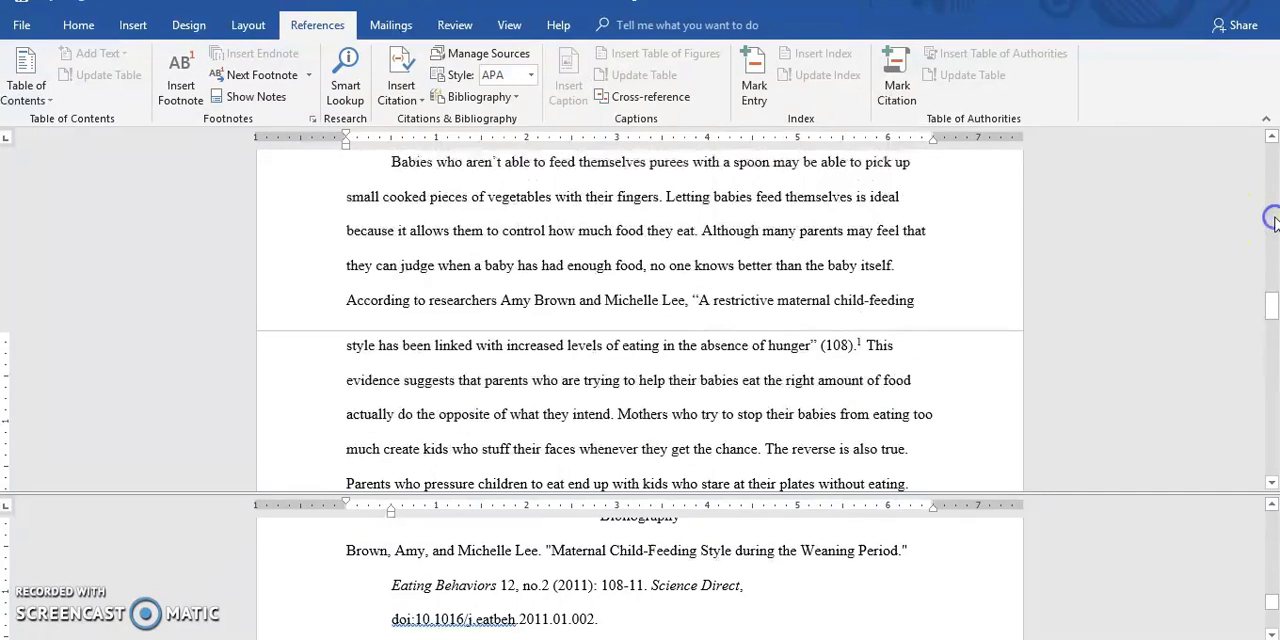
mouse_move(812, 344)
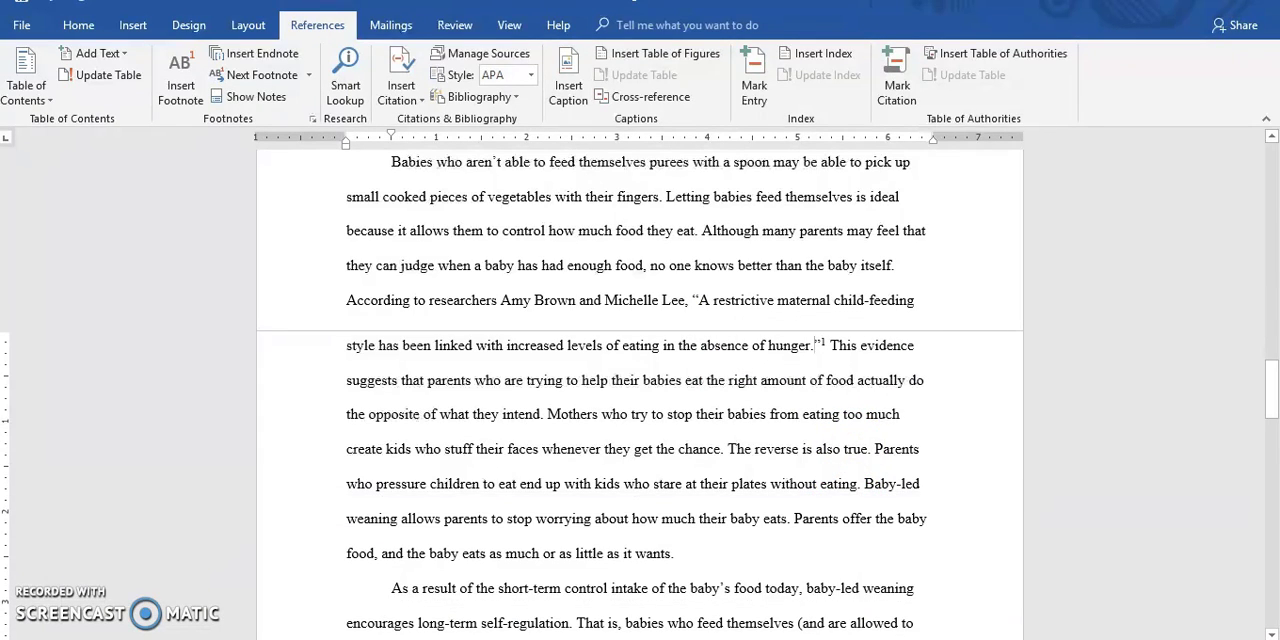
- Scroll to the page bottom and select all three footnotes for reformatting
scroll(down, 3)
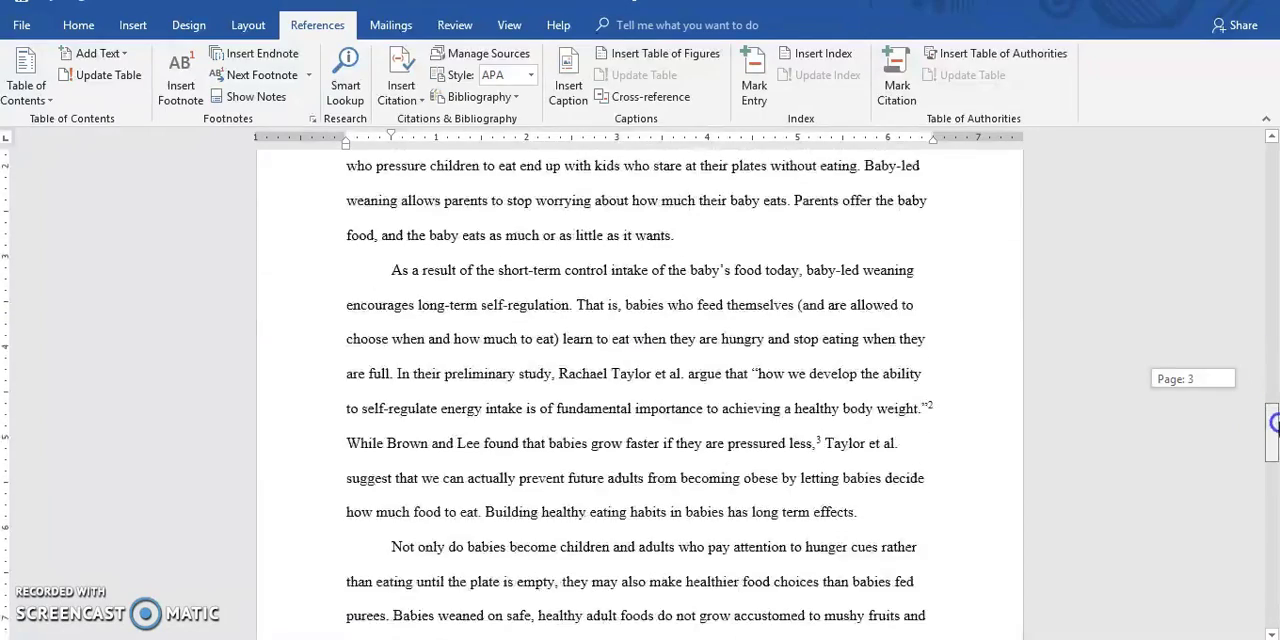
scroll(down, 3)
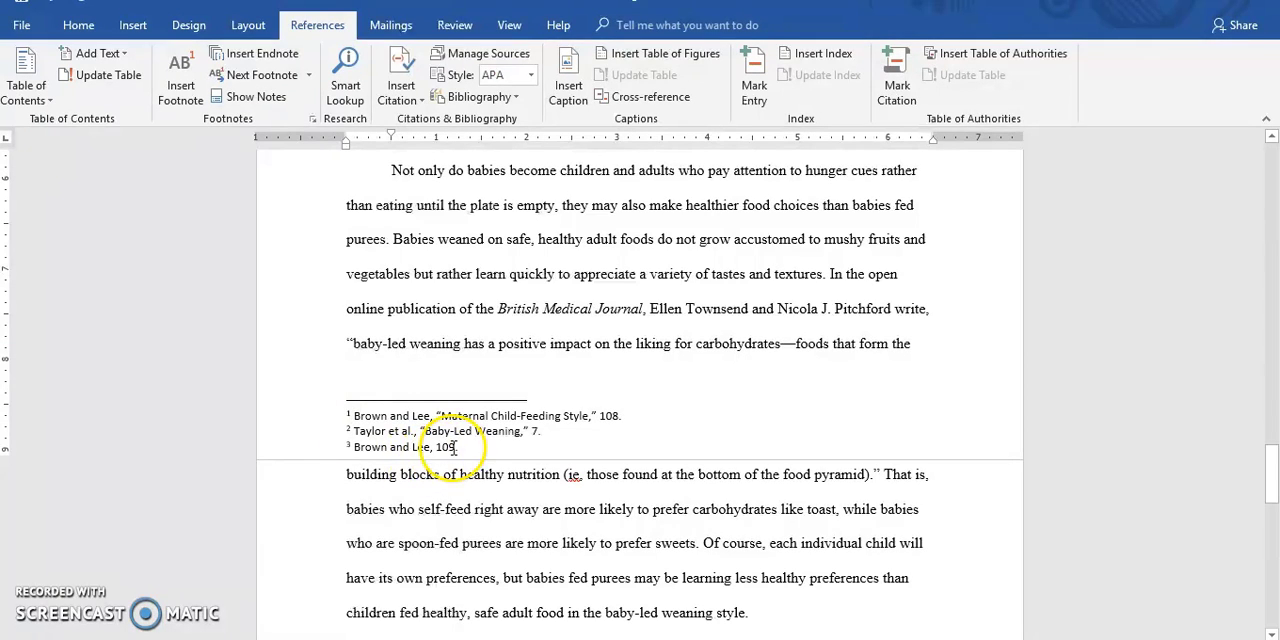
double_click(420, 448)
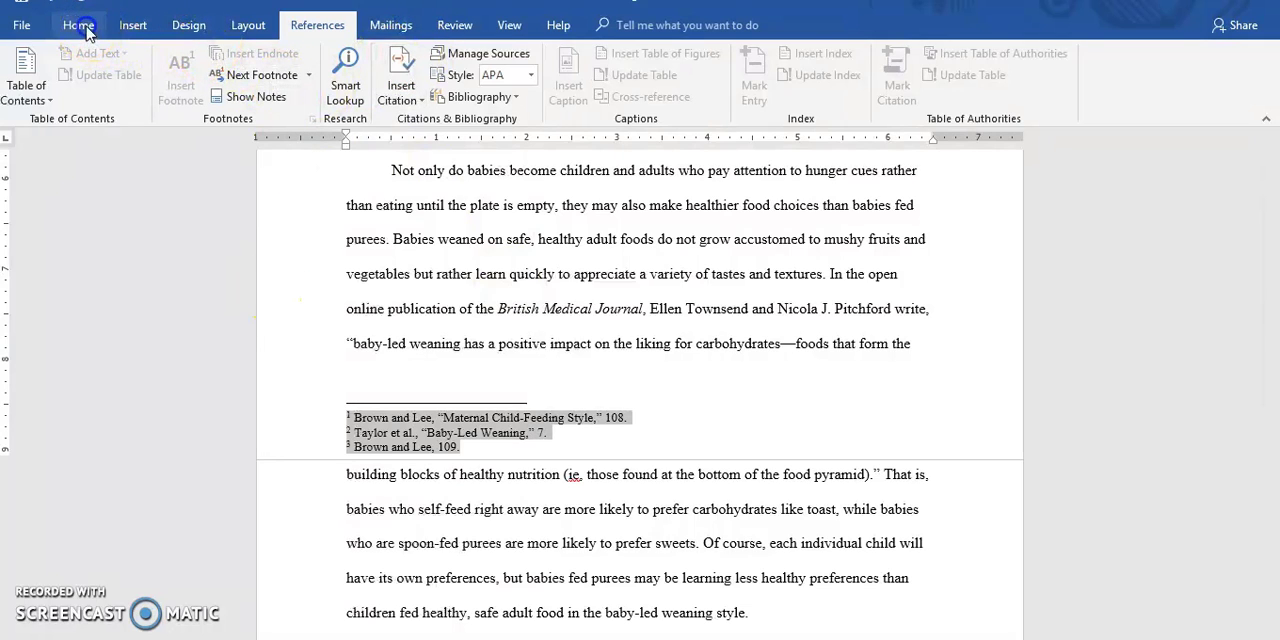
- Set the footnotes' paragraph Spacing After to 10 pt via the Paragraph dialog
click(78, 24)
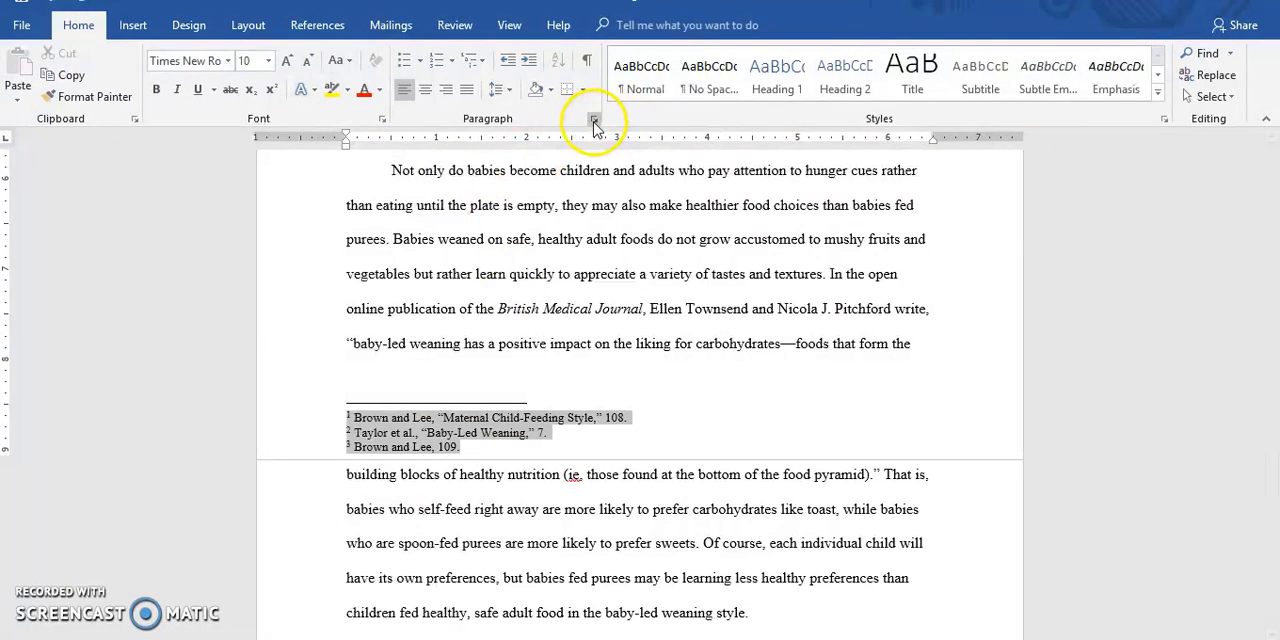
click(594, 118)
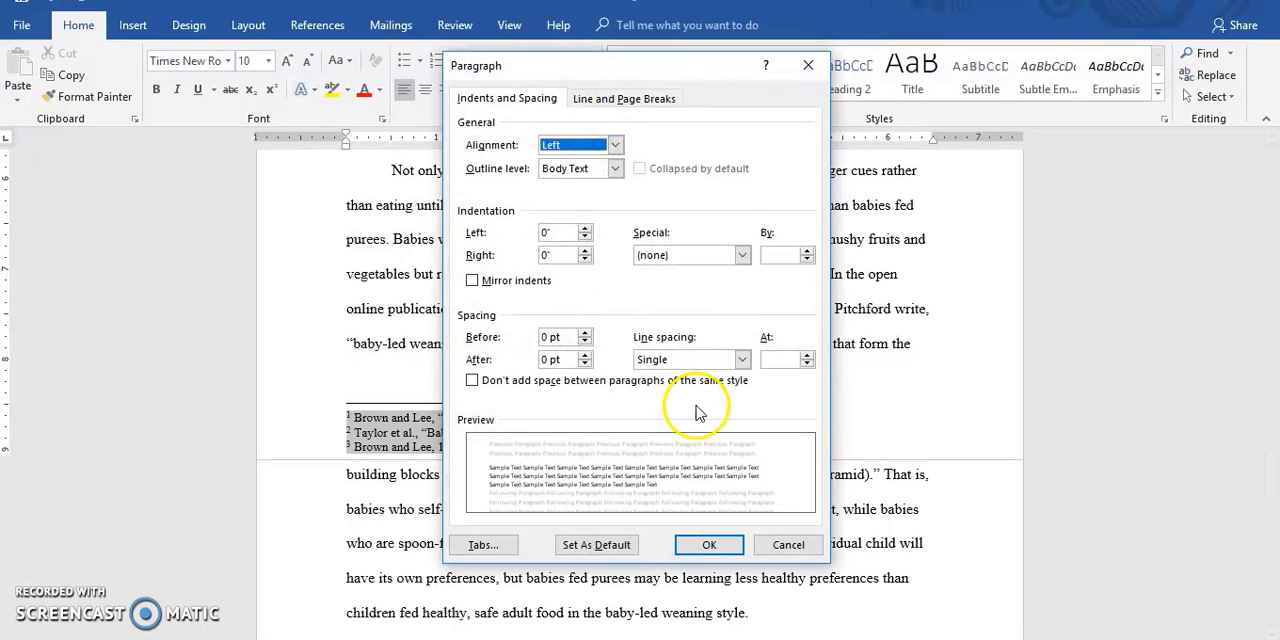
mouse_move(690, 372)
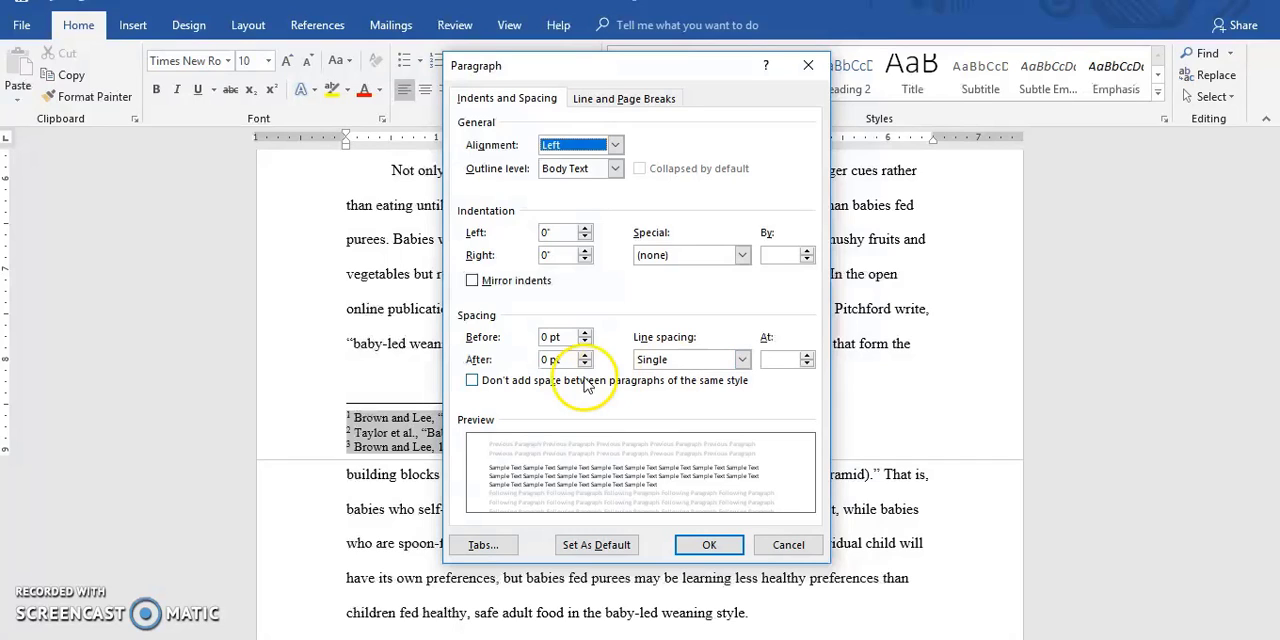
click(558, 360)
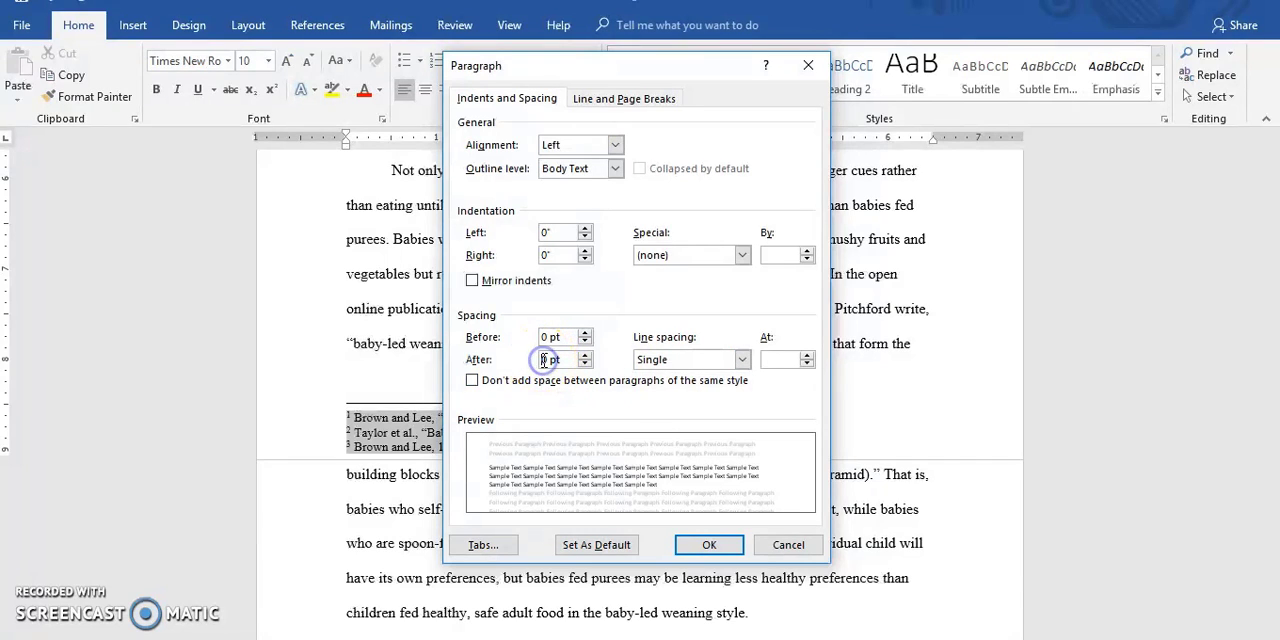
click(560, 360)
text(10)
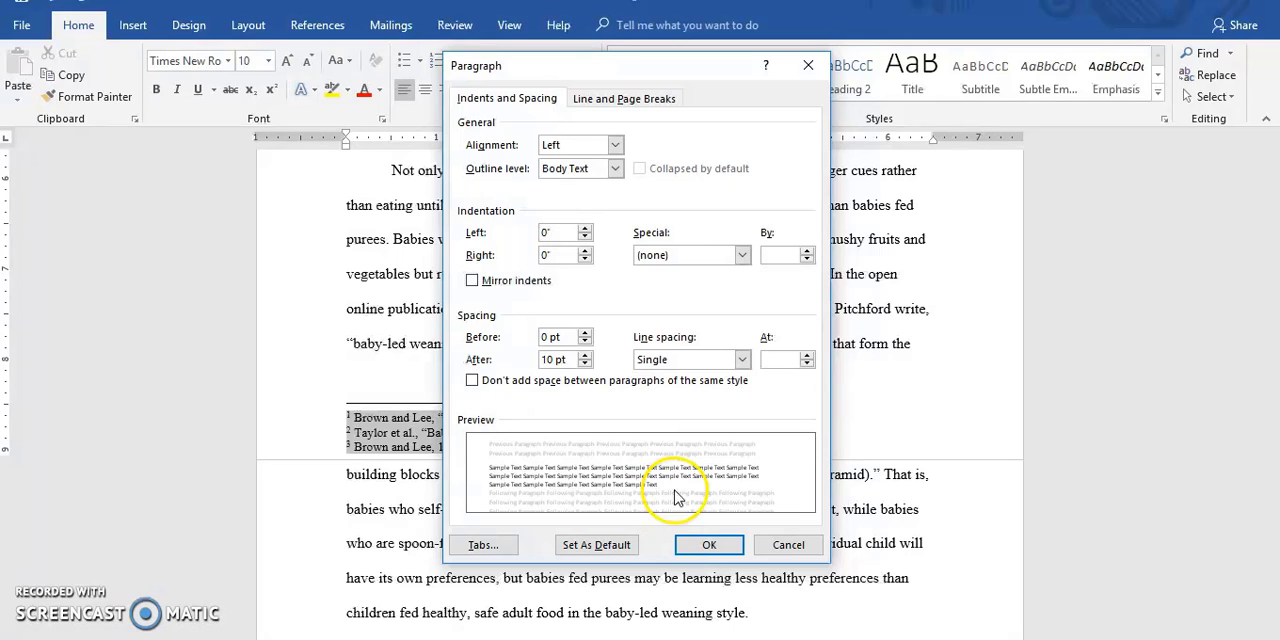
click(708, 544)
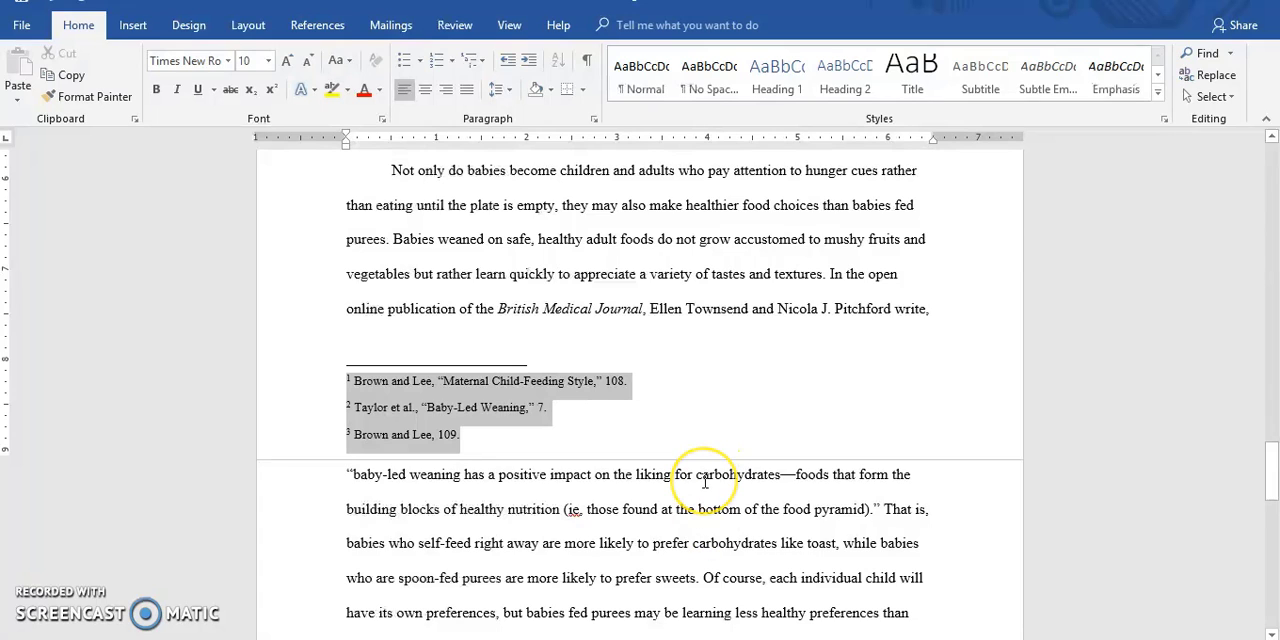
mouse_move(628, 418)
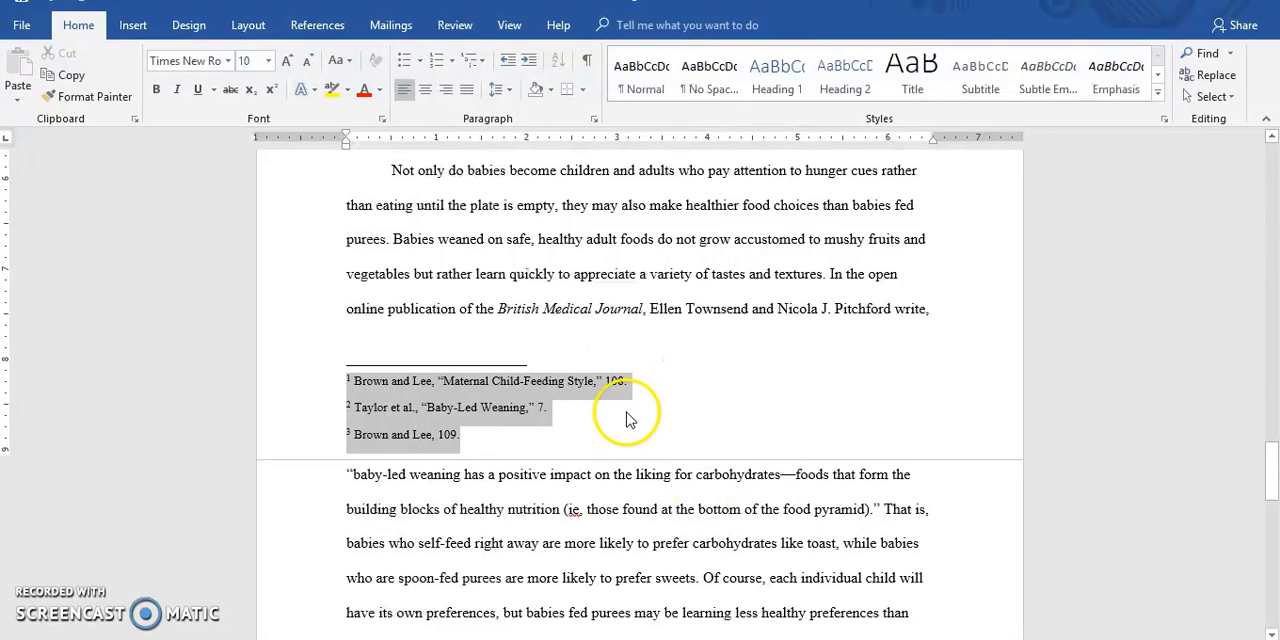
- Set the footnotes' left indentation to 0.5 inch in the Paragraph dialog
click(508, 24)
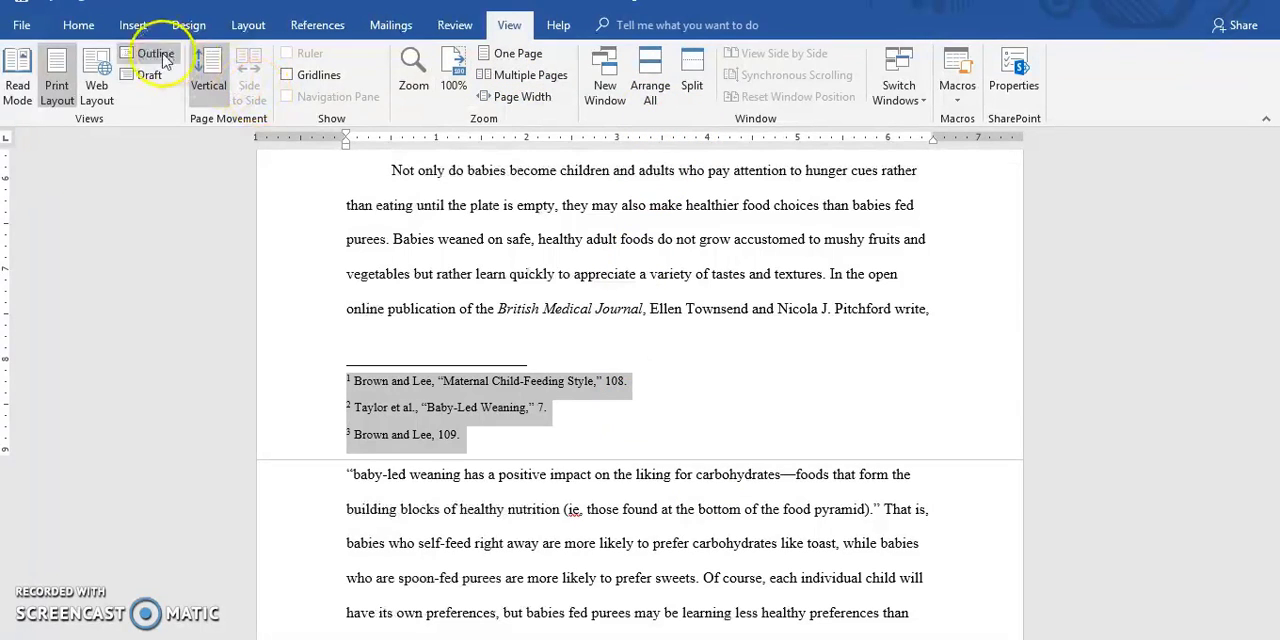
click(78, 24)
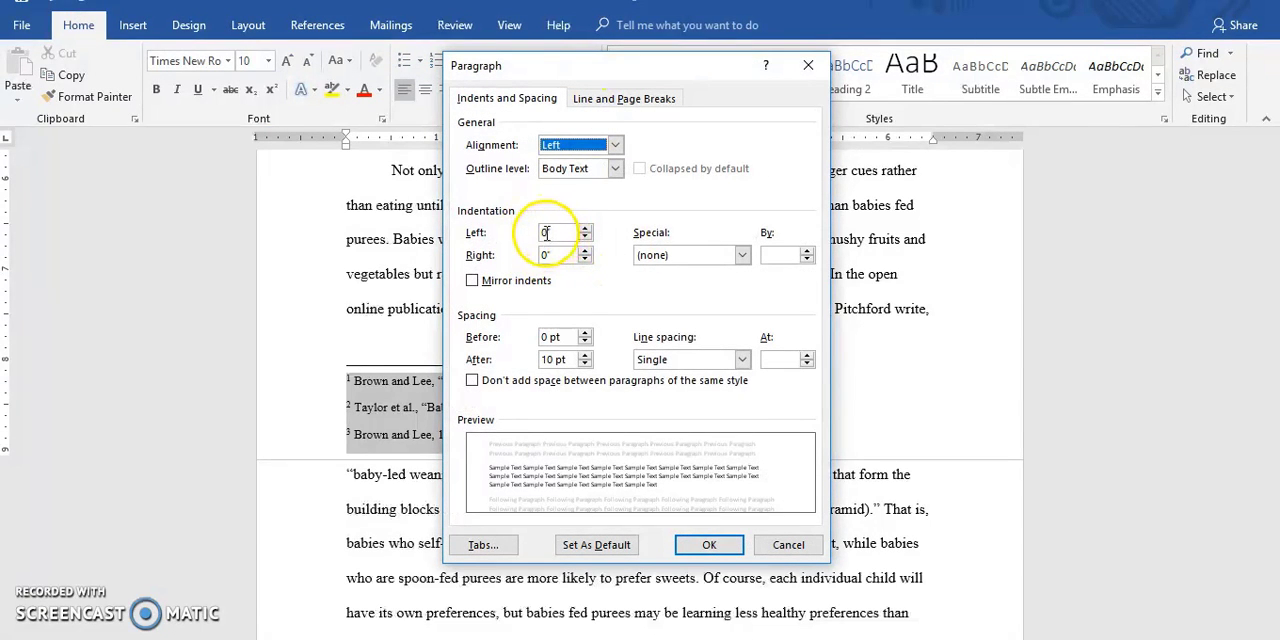
click(560, 232)
text(.5)
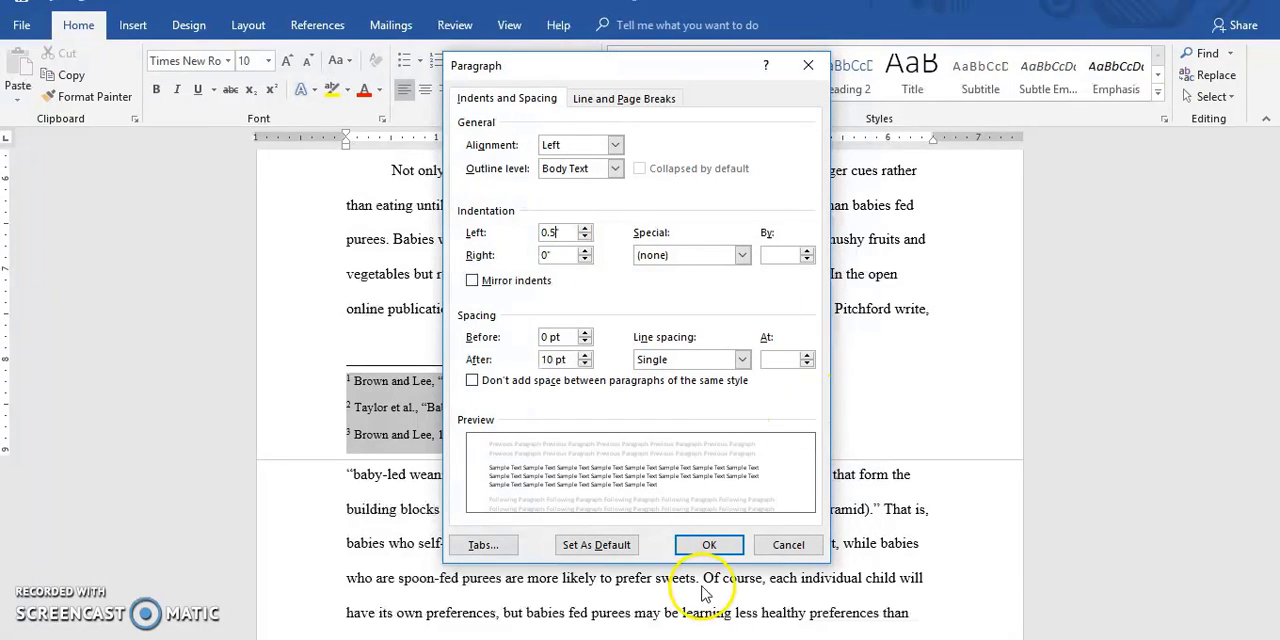
click(708, 544)
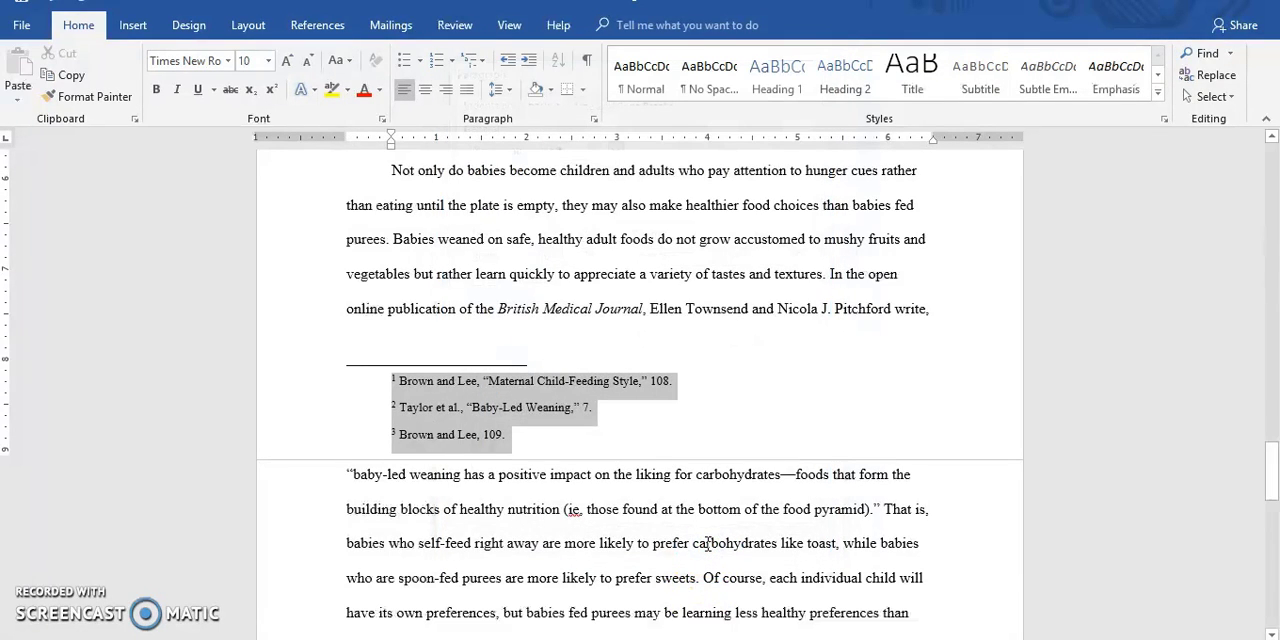